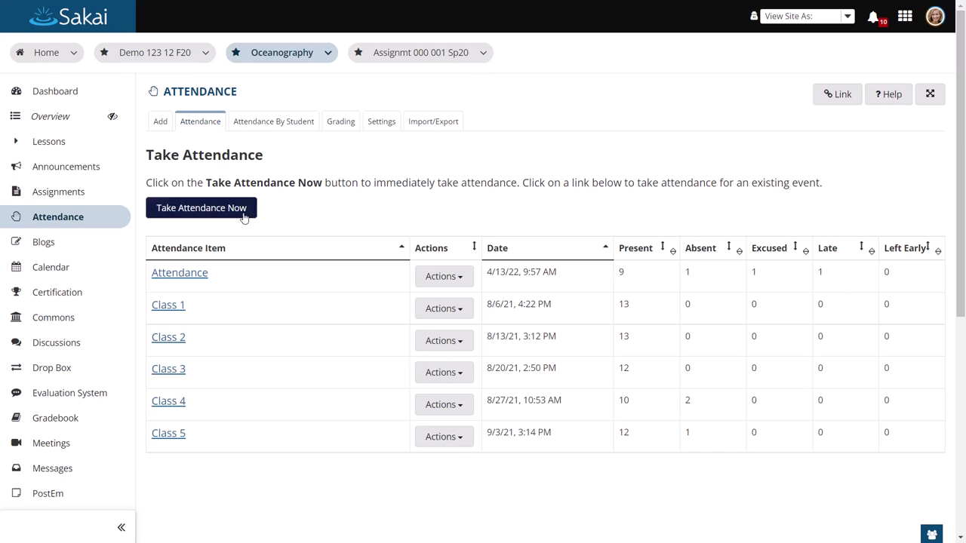
Step: Take attendance for now, view the Add Attendance Item form, and return to the item list
click(201, 209)
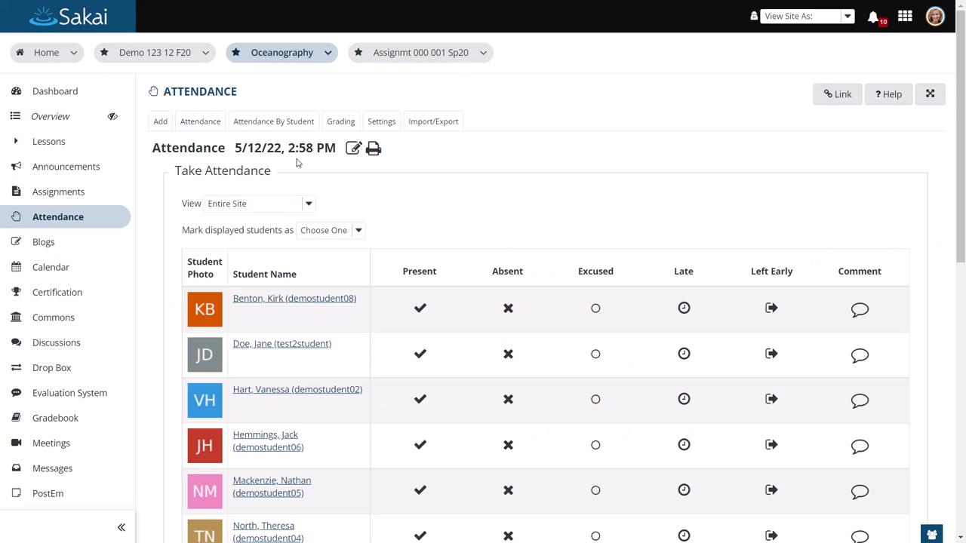
click(160, 120)
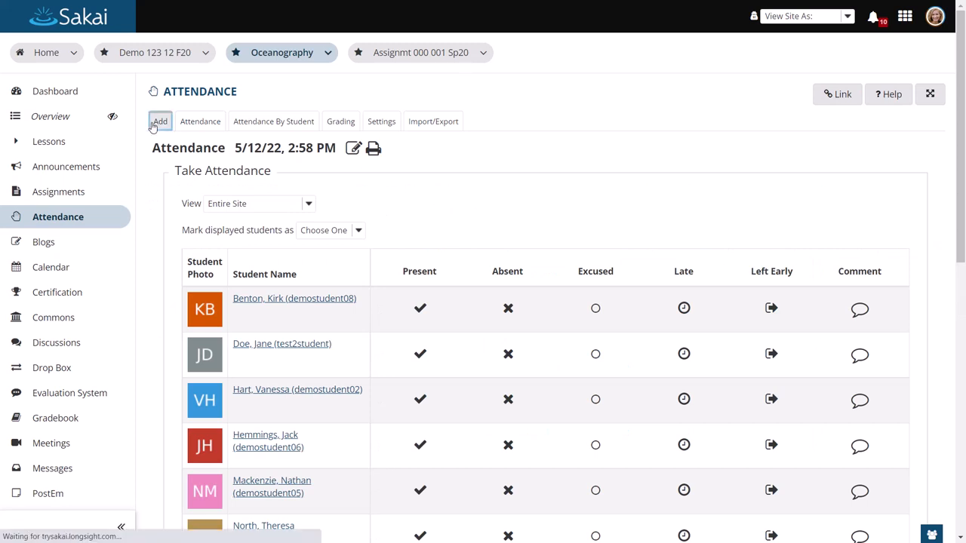
click(160, 120)
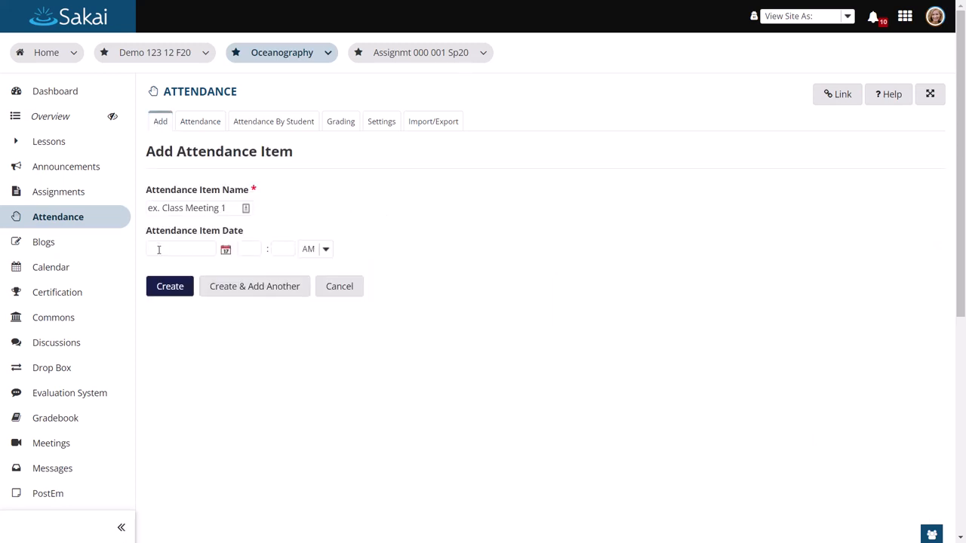
mouse_move(259, 302)
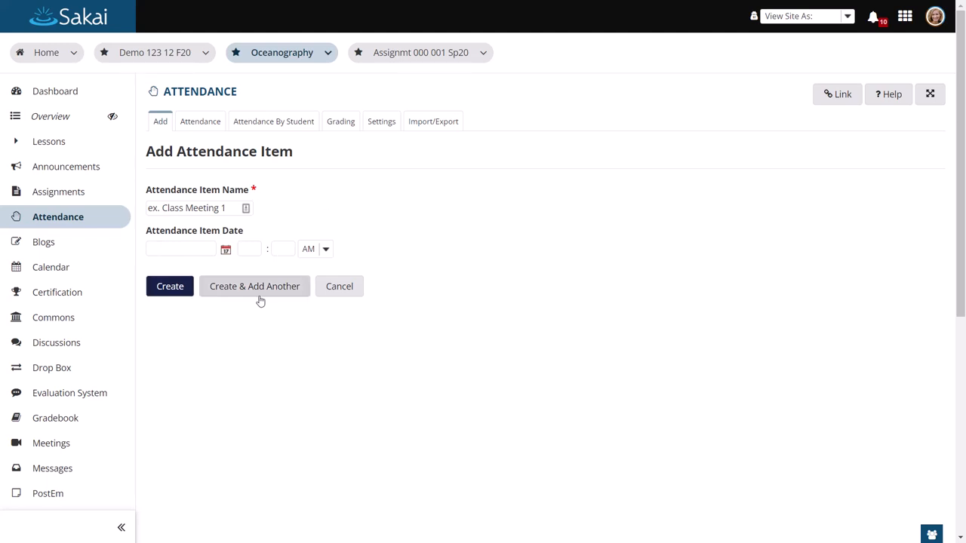
click(199, 120)
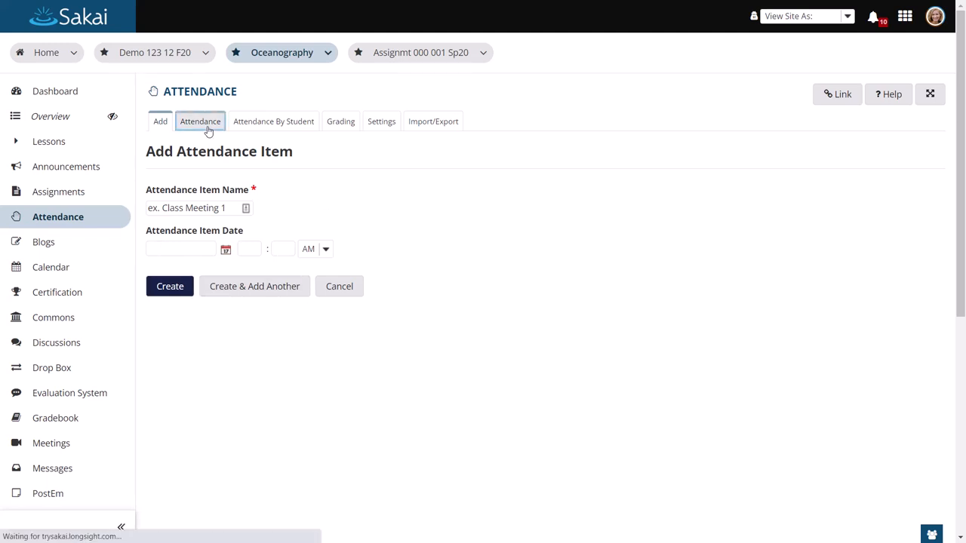
Step: Open the 5/12/22 attendance session and bulk-mark all displayed students as Present
click(199, 121)
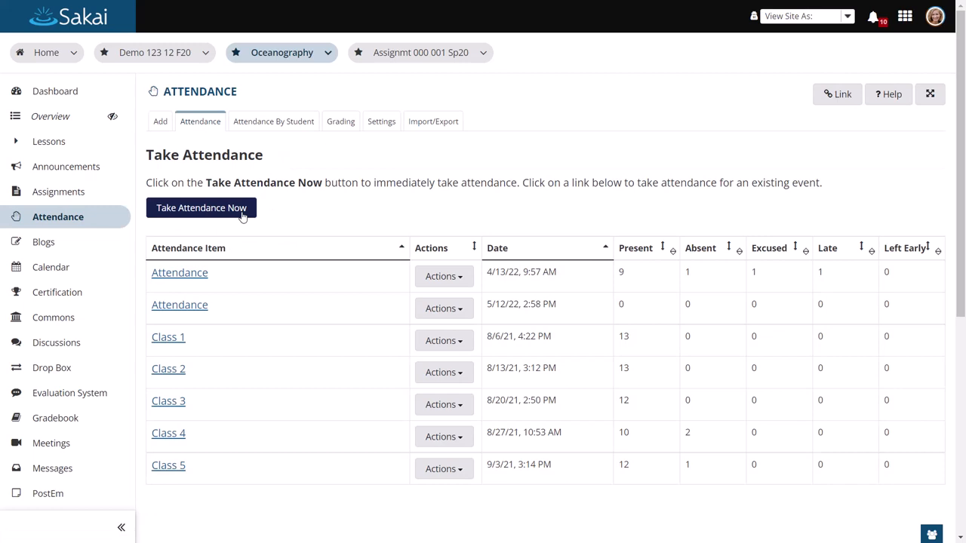
click(201, 208)
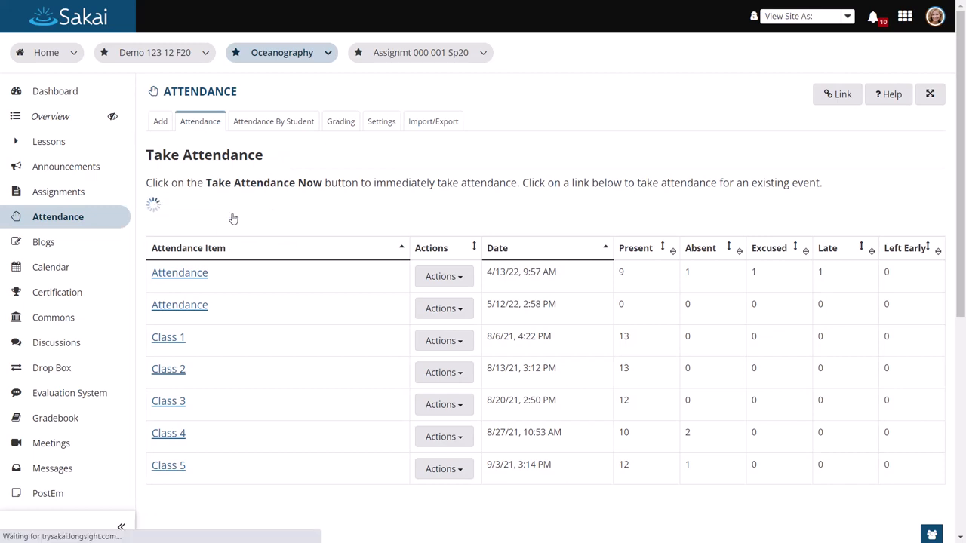
click(179, 305)
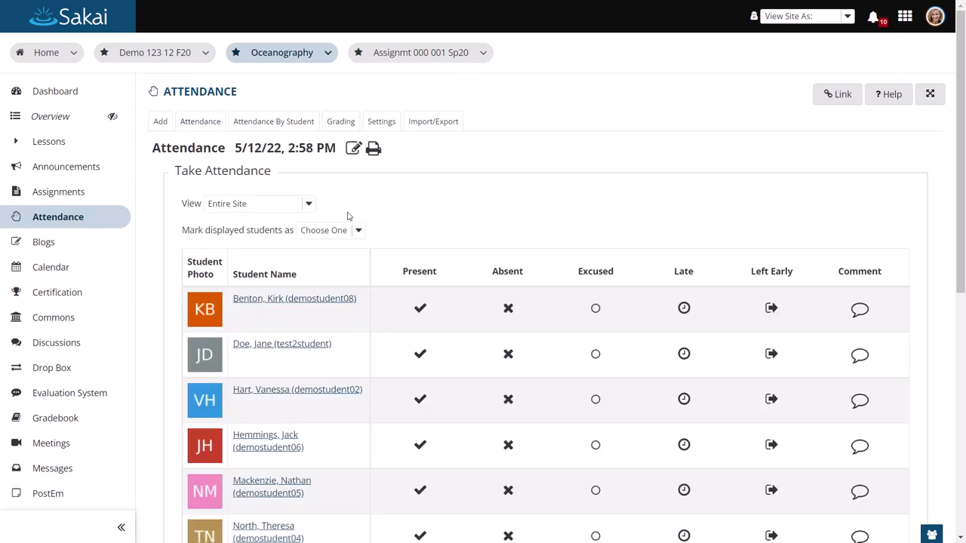
mouse_move(445, 214)
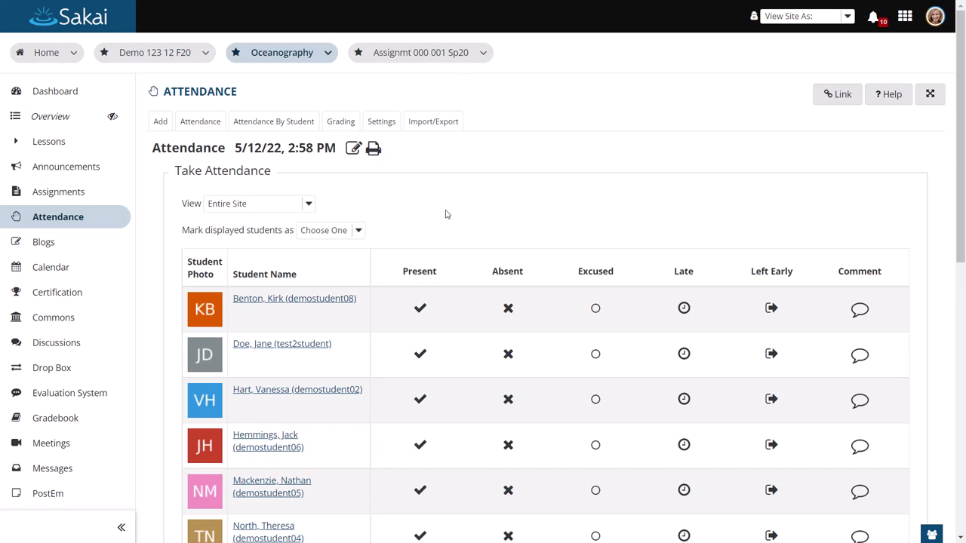
click(331, 230)
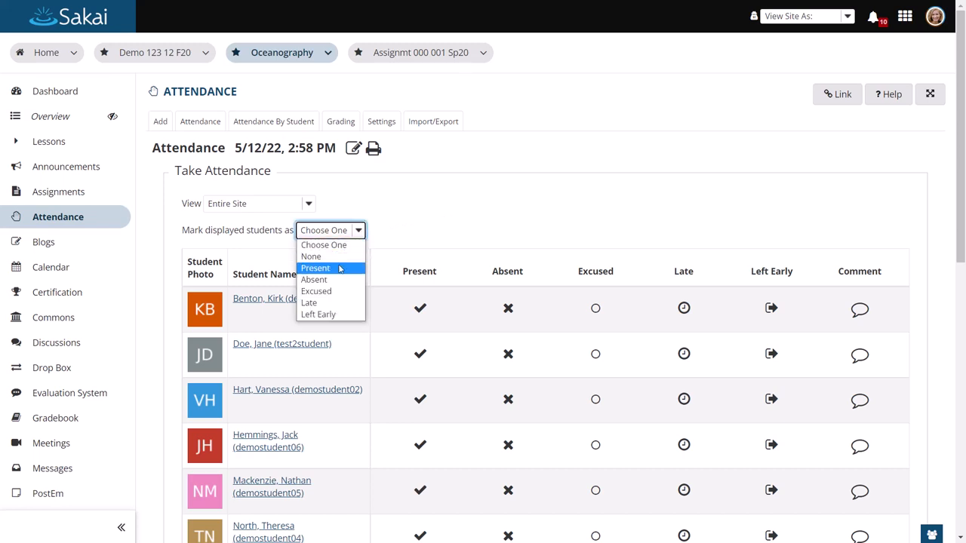
click(313, 268)
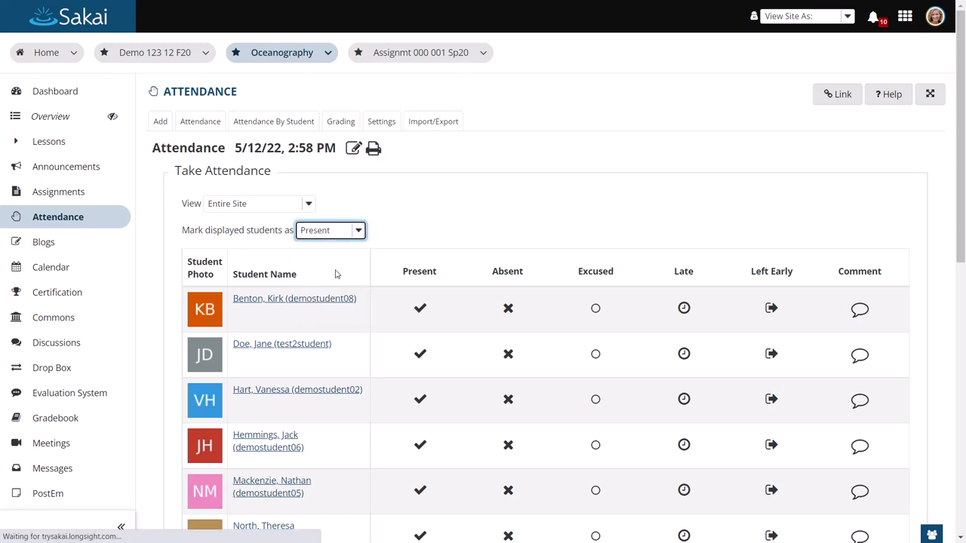
click(331, 229)
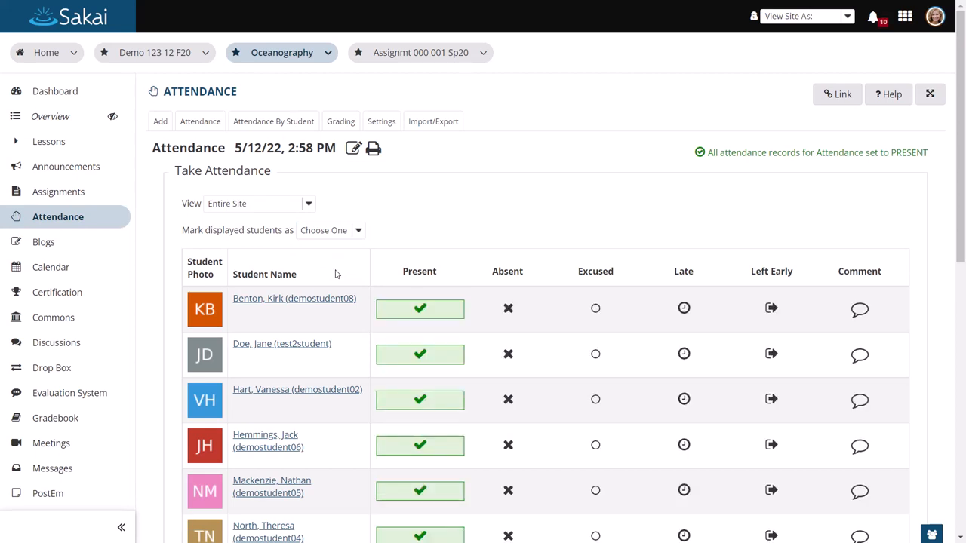
mouse_move(510, 356)
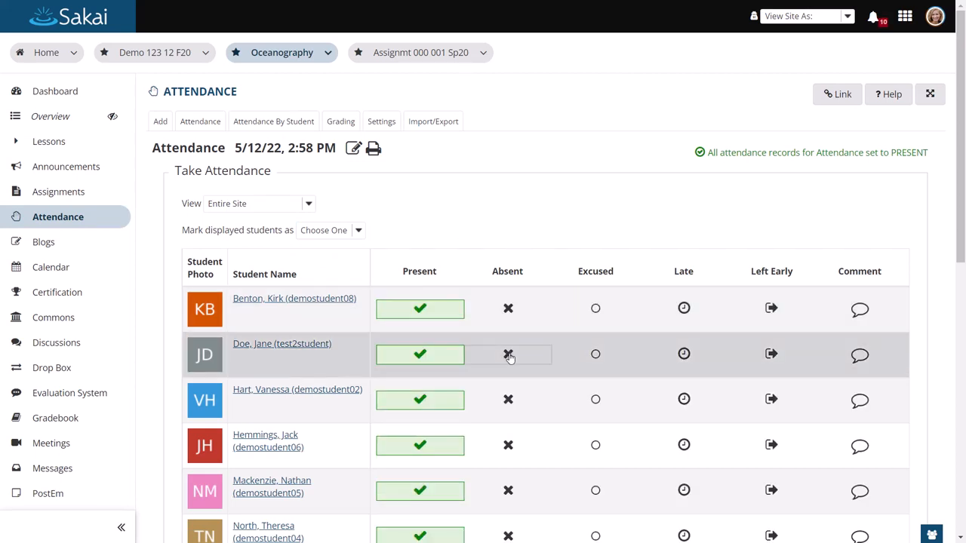
Step: Mark students absent, excused and left early, adding a 'doctor's note' comment for the excused one
click(595, 399)
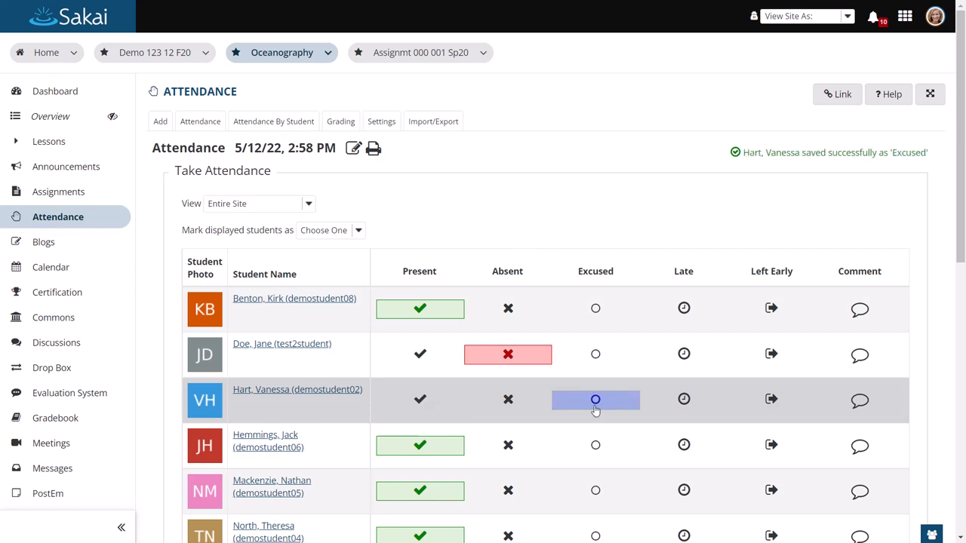
click(684, 445)
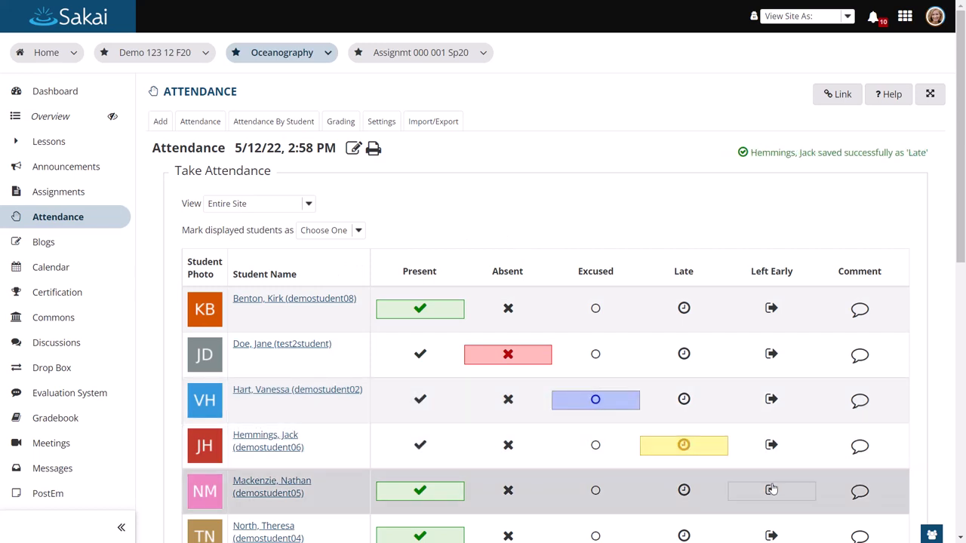
click(771, 491)
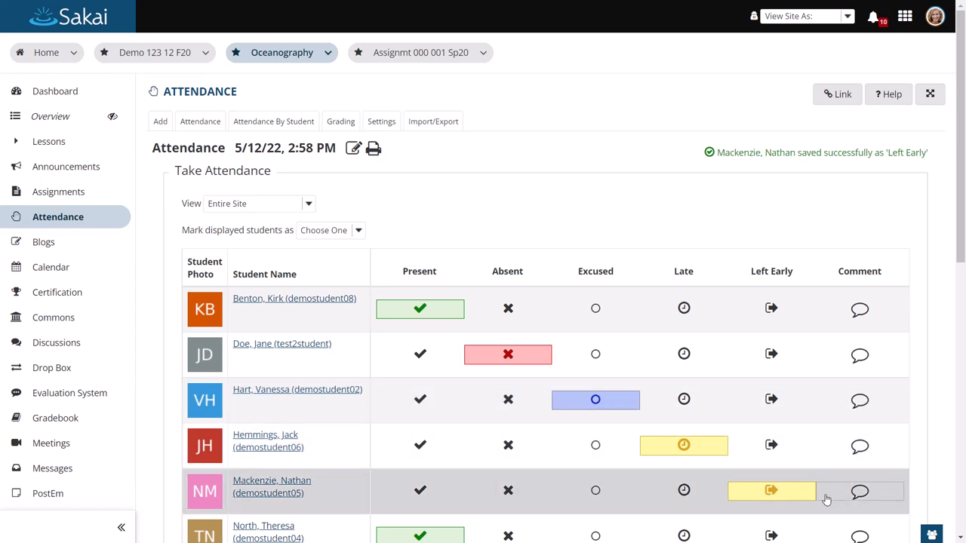
click(860, 399)
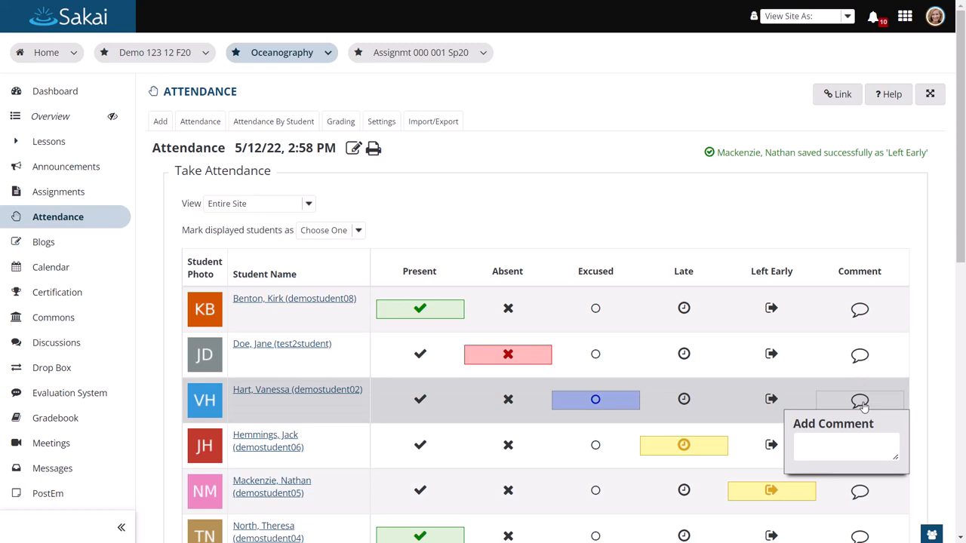
text(do)
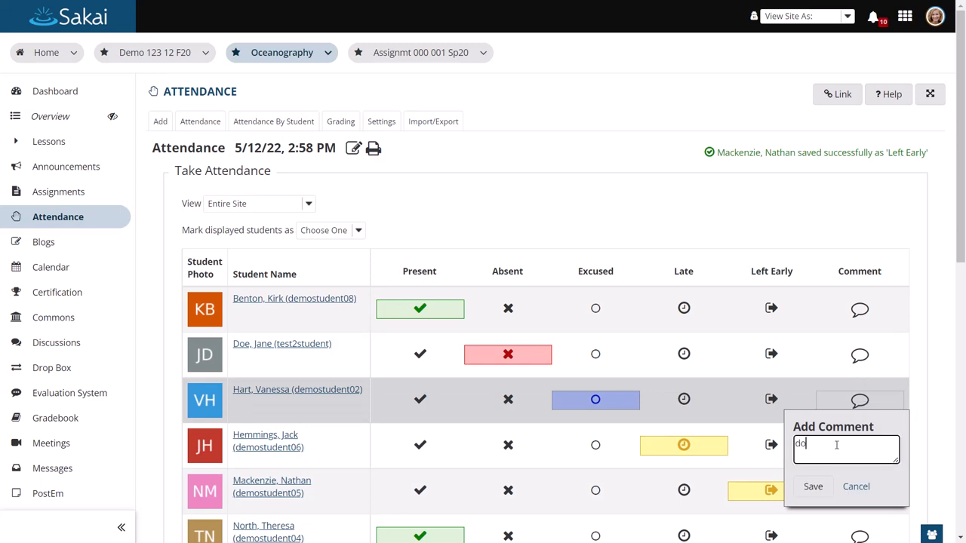
text(doctor's note)
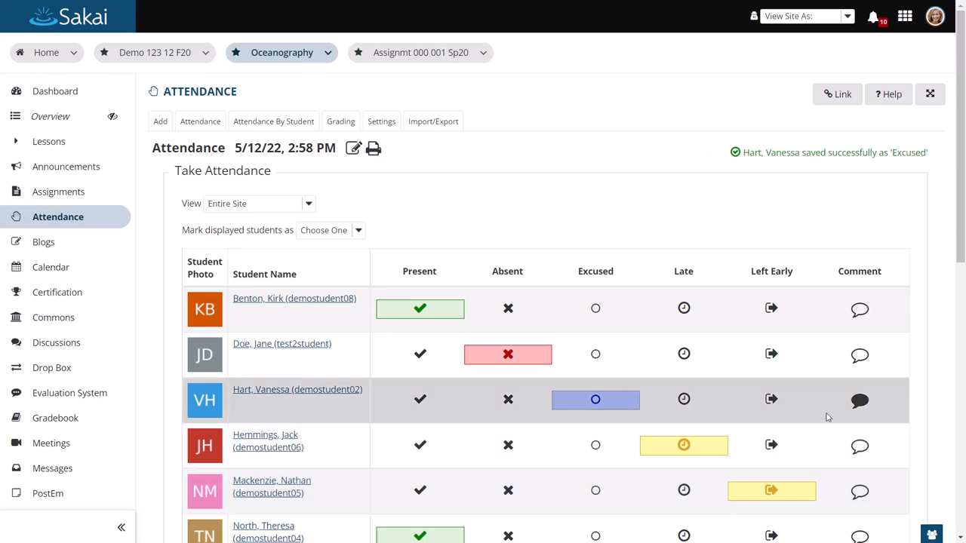
mouse_move(562, 215)
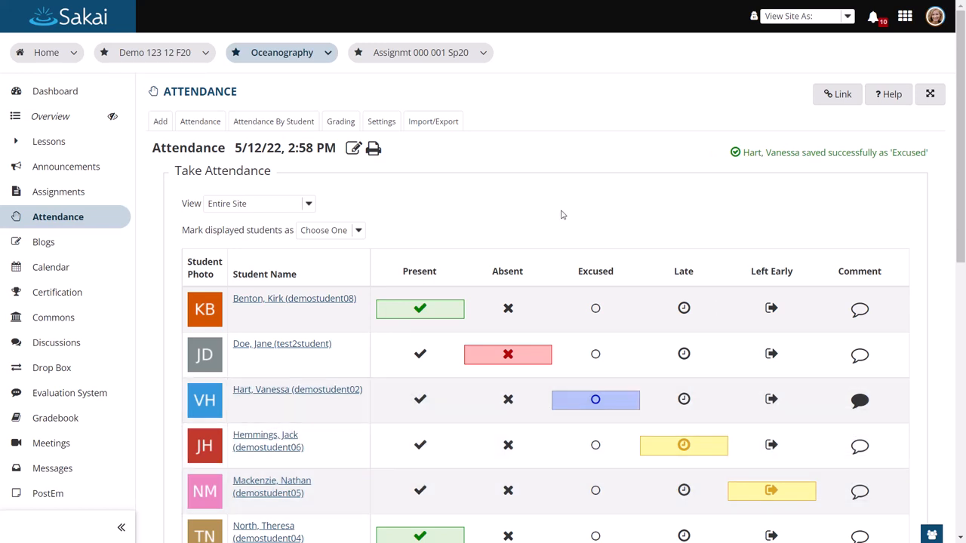
Step: Download the session's Attendance-signin PDF and view its blank signature list
click(371, 148)
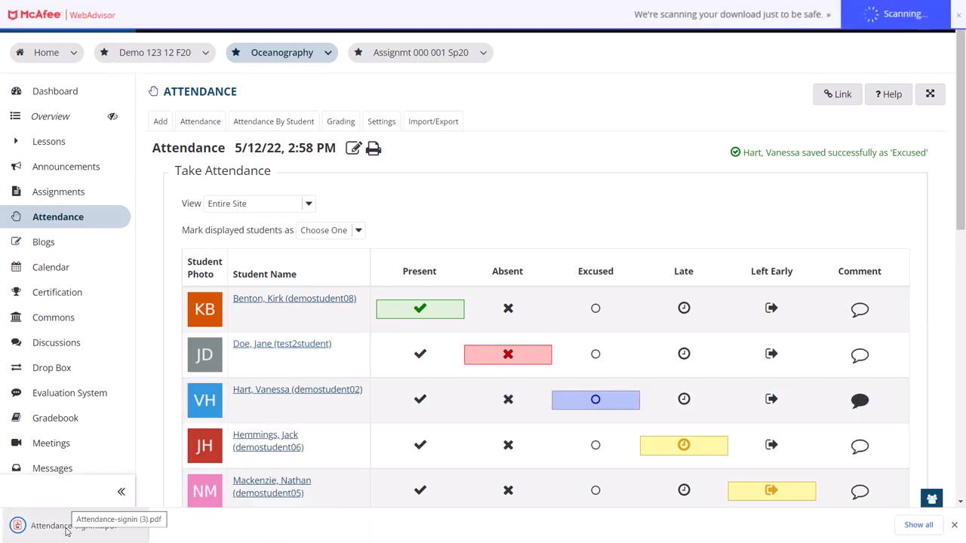
click(52, 525)
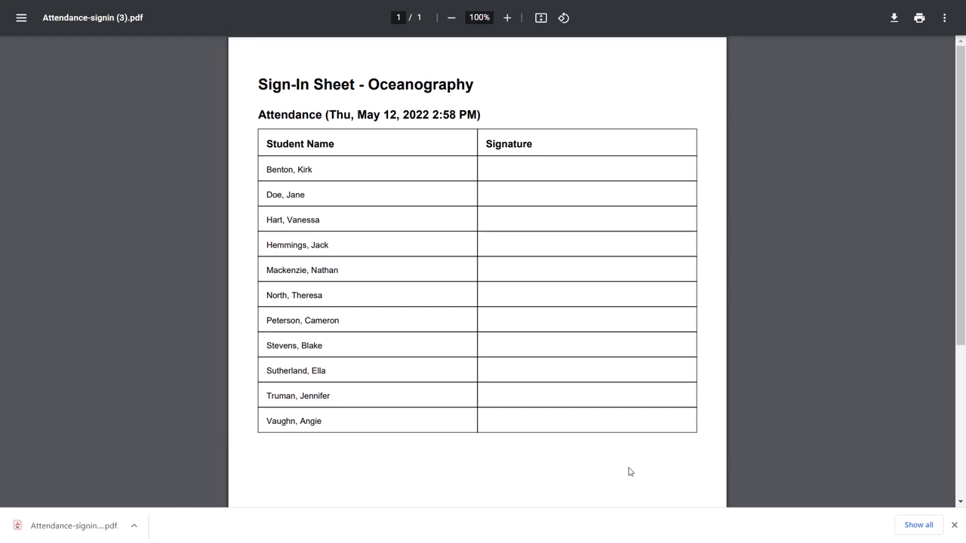
mouse_move(626, 470)
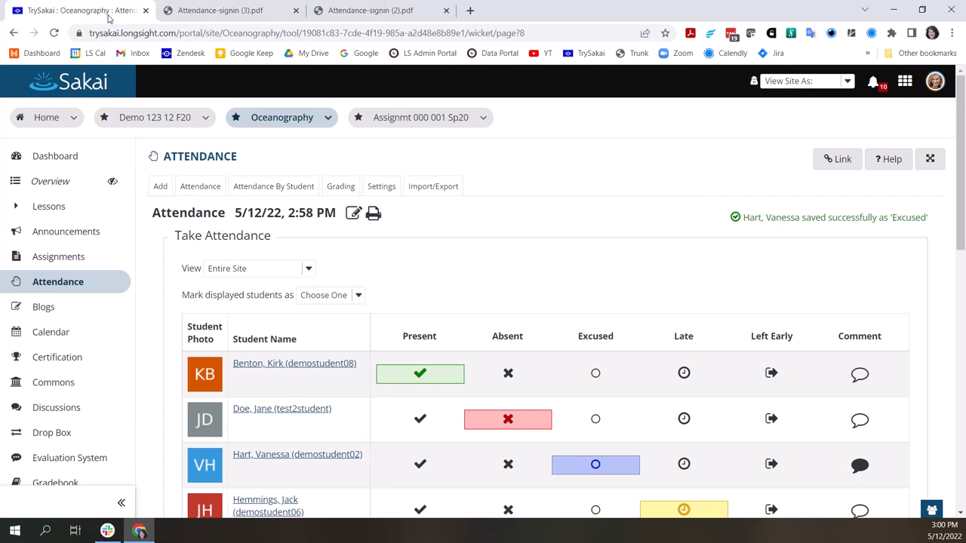
Step: Download and view a blank attendance sheet PDF, then go to Attendance By Student
key(F11)
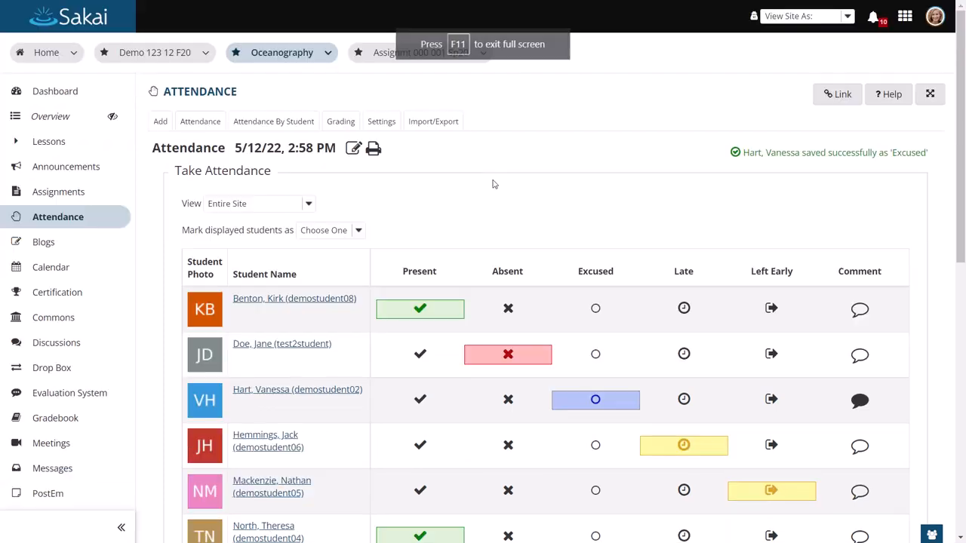
click(373, 147)
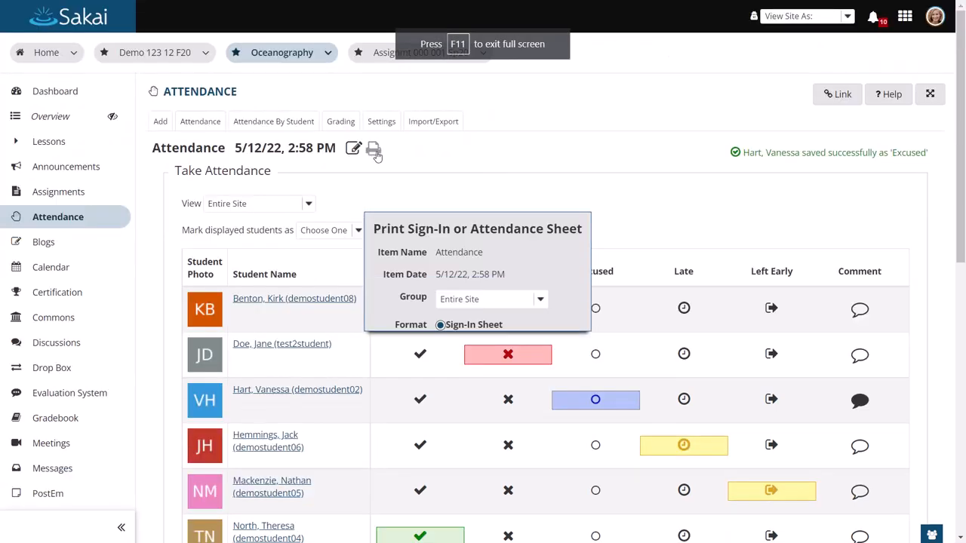
click(441, 312)
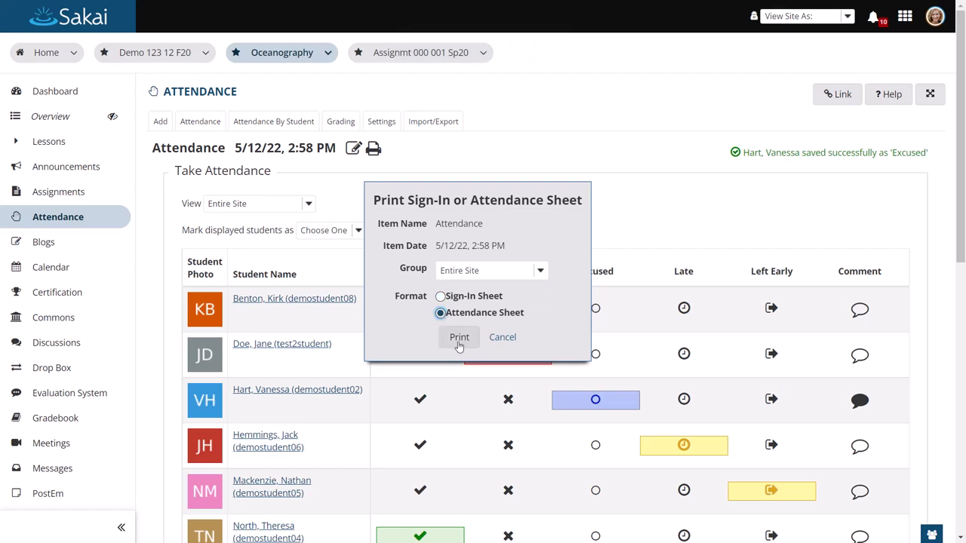
click(459, 338)
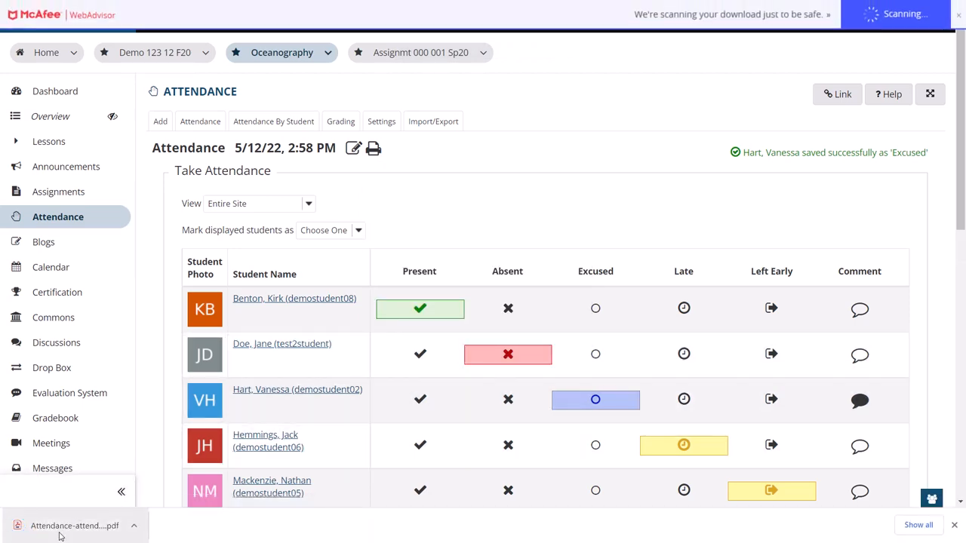
click(75, 525)
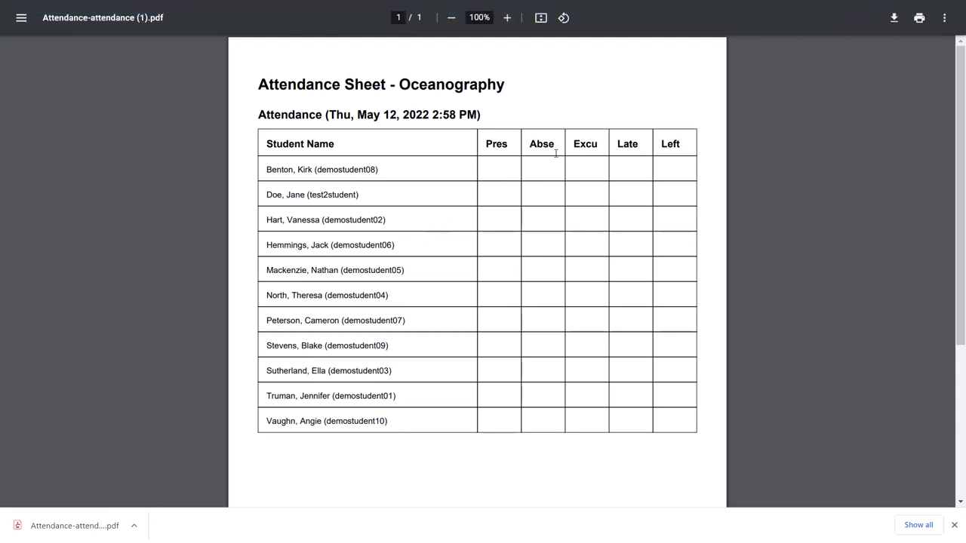
mouse_move(688, 159)
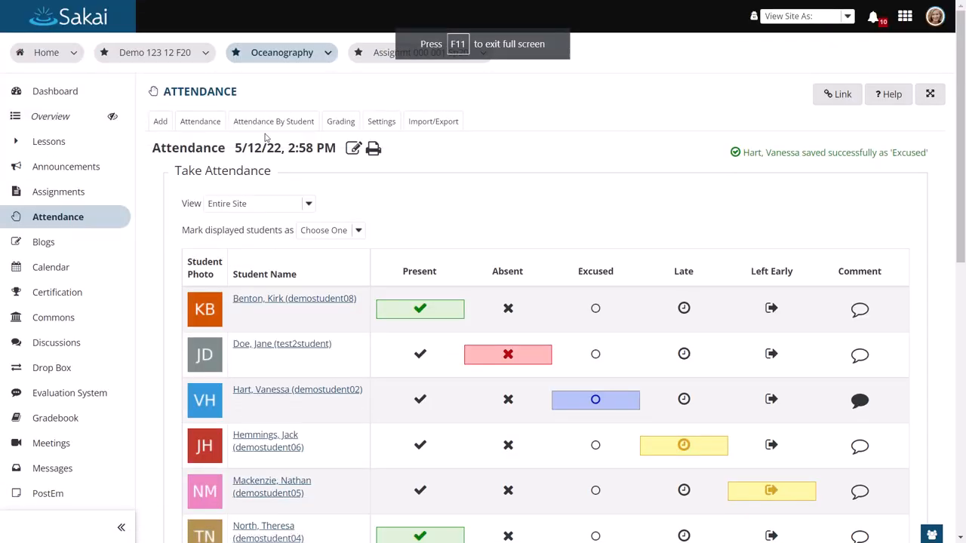
click(273, 121)
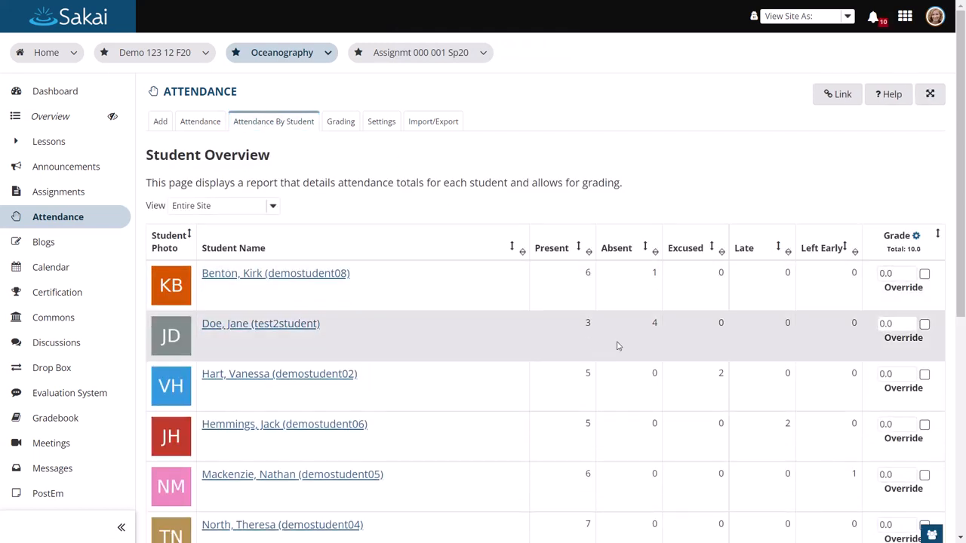
mouse_move(594, 394)
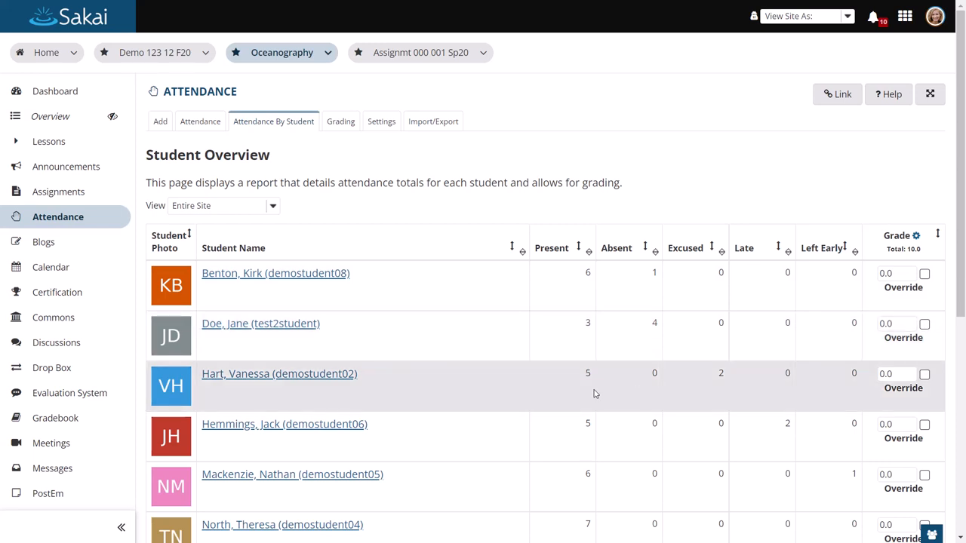
mouse_move(706, 396)
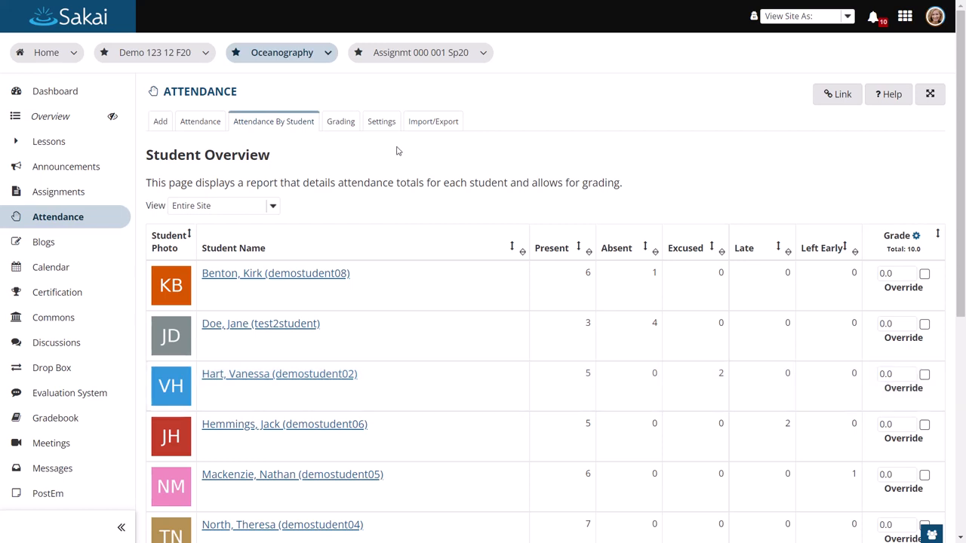
Step: Go to the Grading tab showing total points, gradebook and manual grading options
click(341, 121)
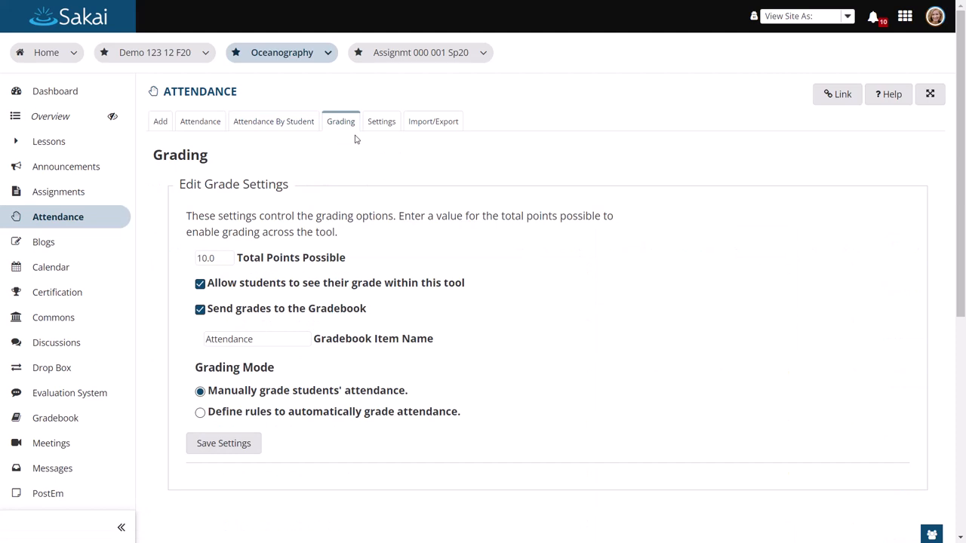
mouse_move(210, 401)
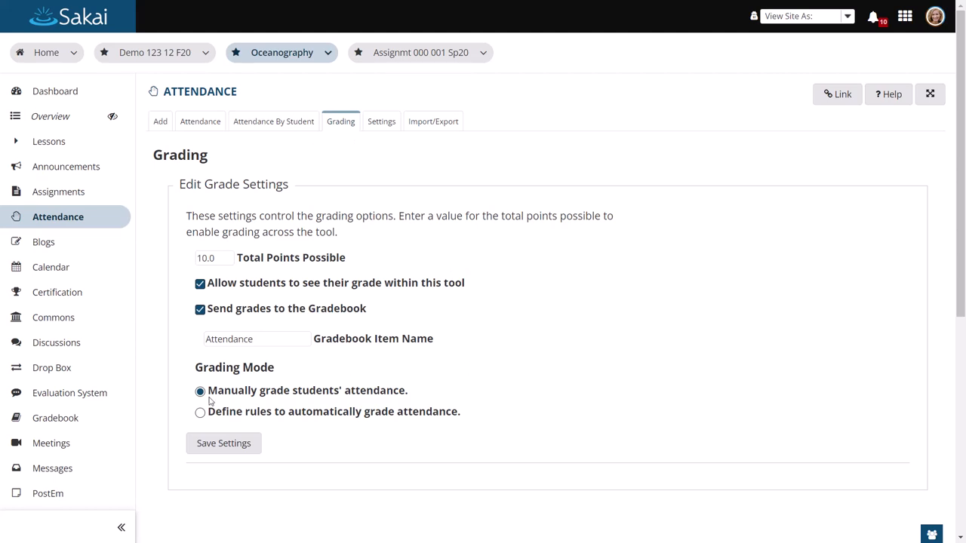
Step: Choose 'Define rules to automatically grade attendance', then go to Import/Export
click(199, 412)
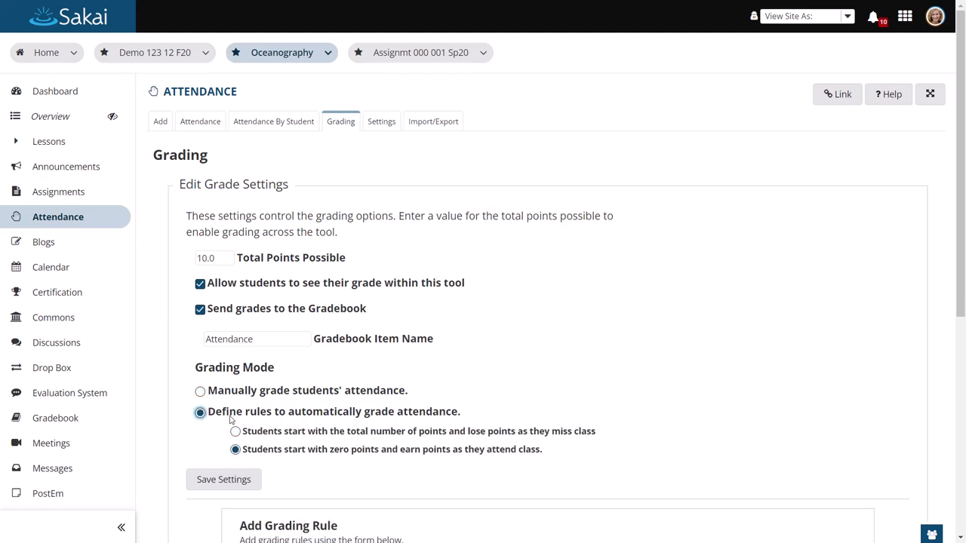
scroll(down, 3)
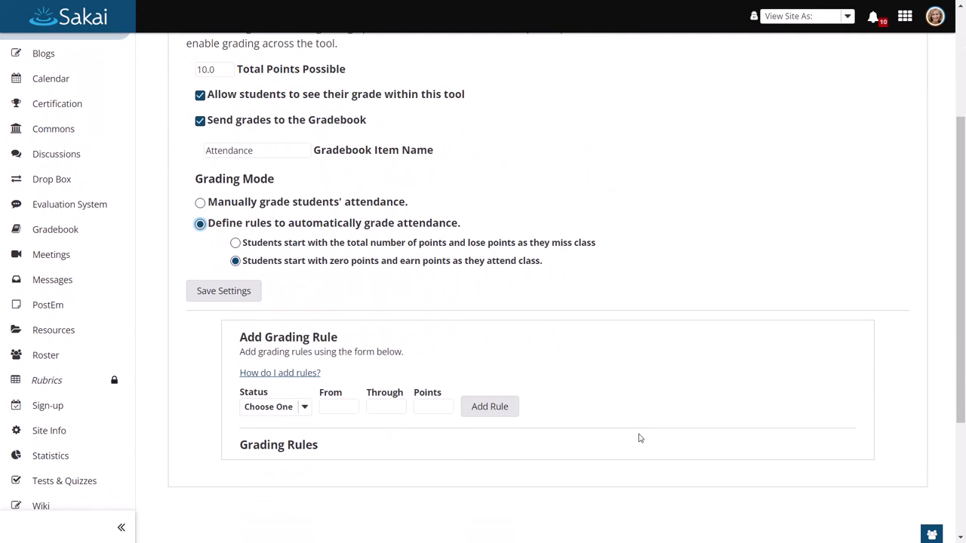
mouse_move(527, 486)
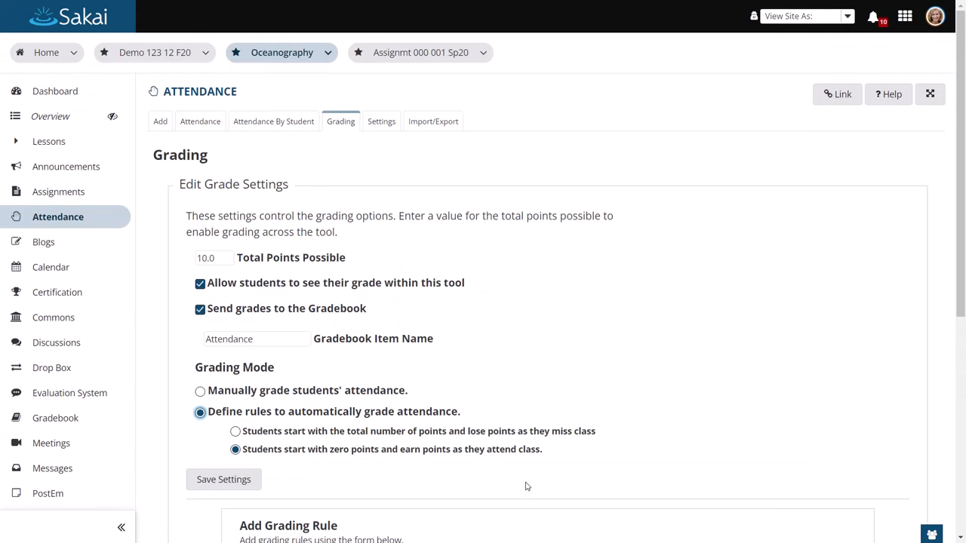
mouse_move(441, 151)
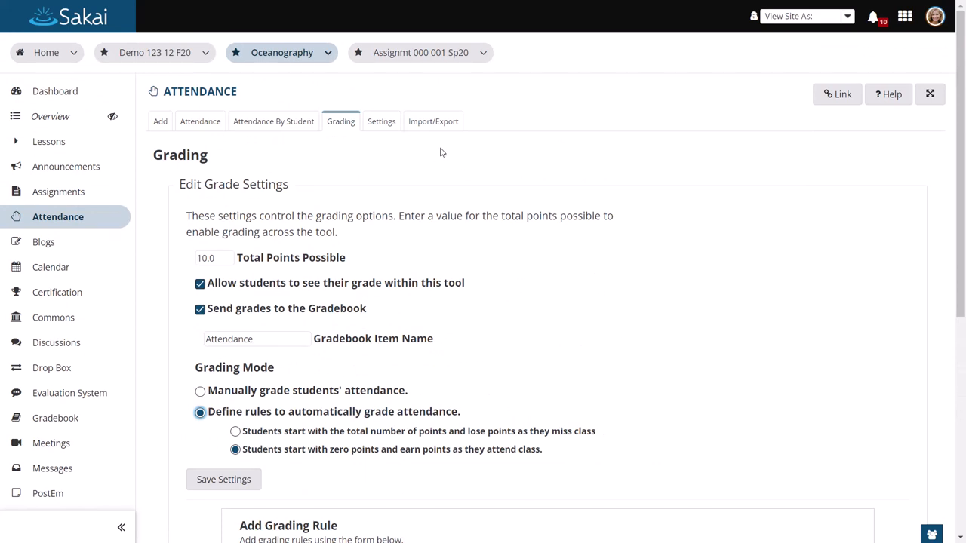
click(431, 121)
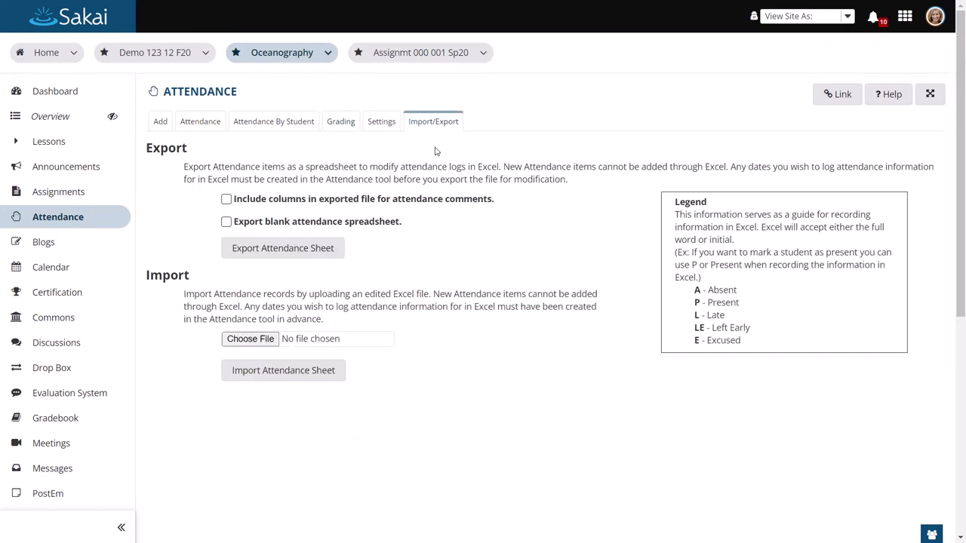
mouse_move(426, 214)
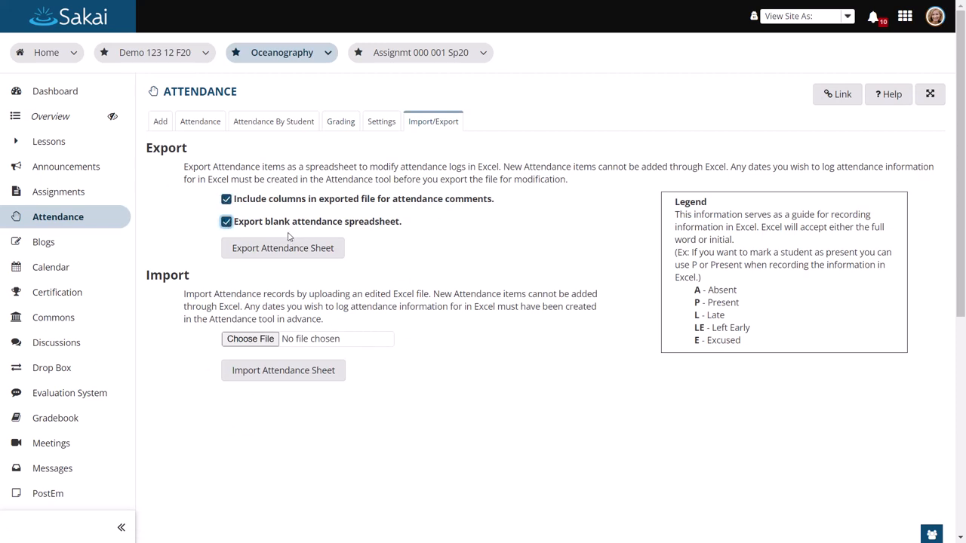
Step: Export the attendance spreadsheet with comment columns and open the downloaded file
click(282, 247)
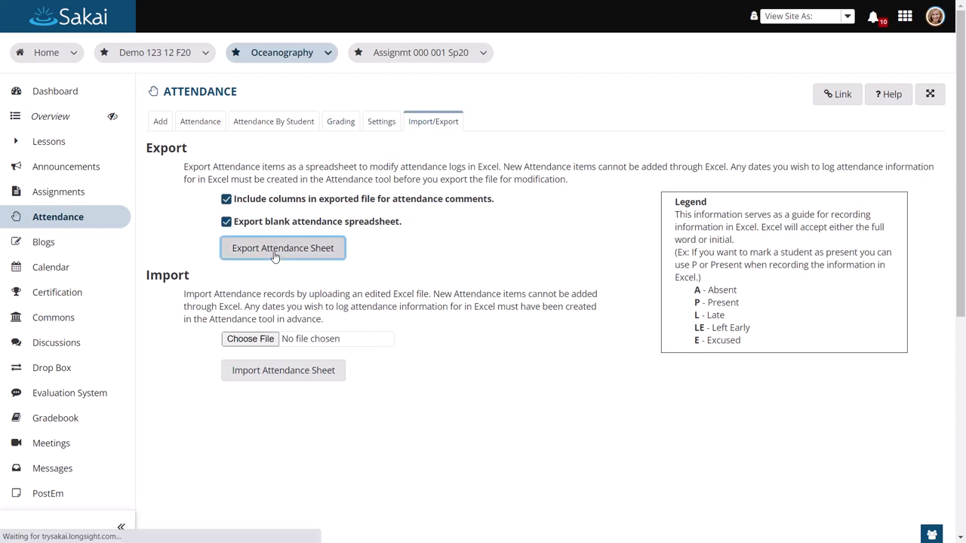
click(282, 247)
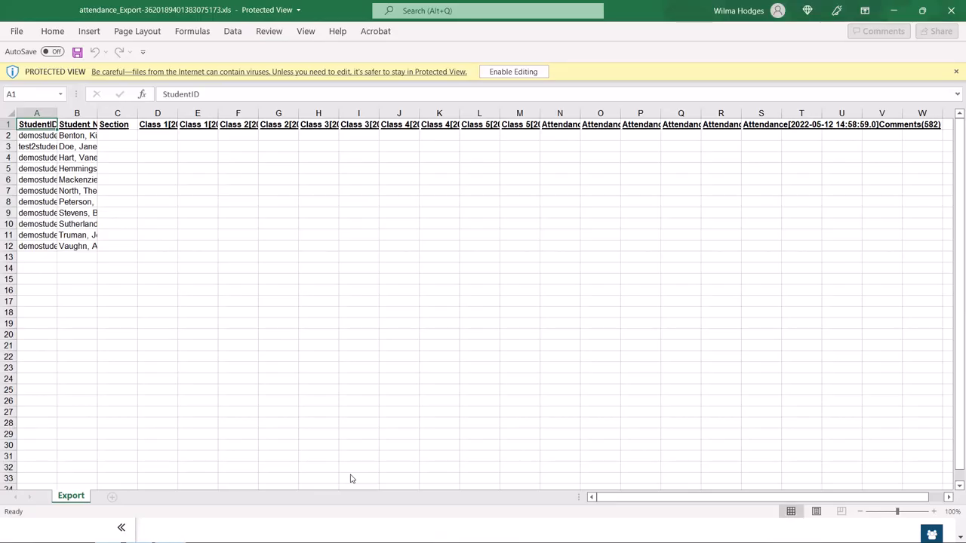
mouse_move(513, 71)
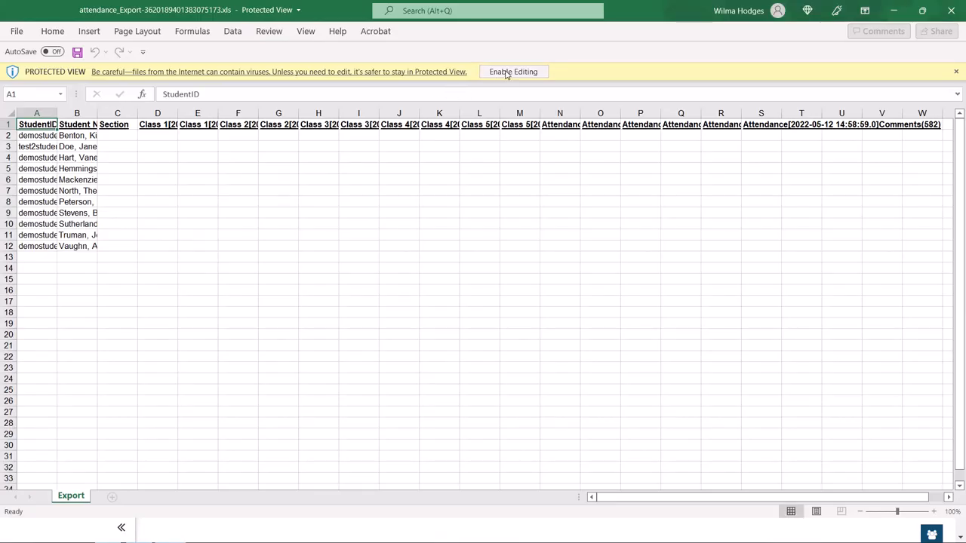
Step: Enable editing in Excel and autofit all columns to show full session headers and names
click(513, 71)
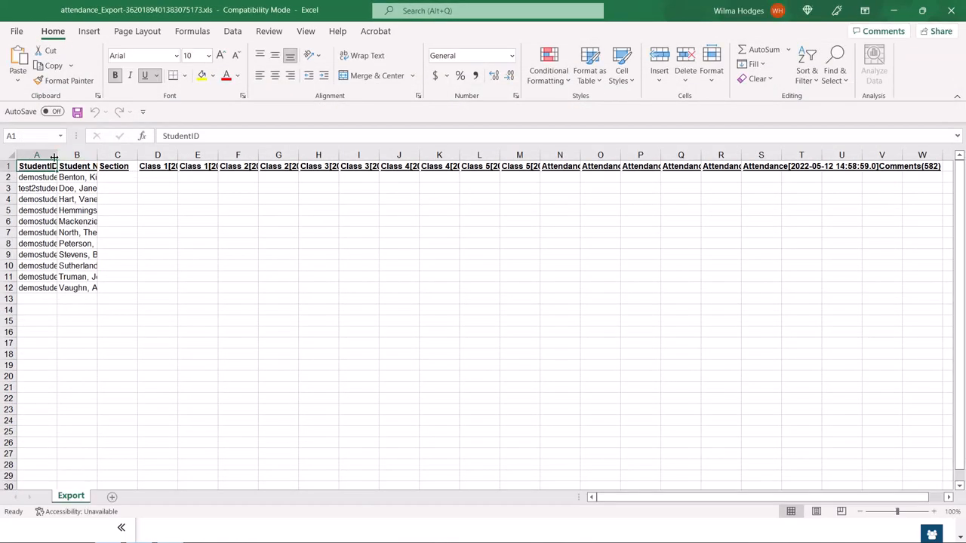
double_click(54, 155)
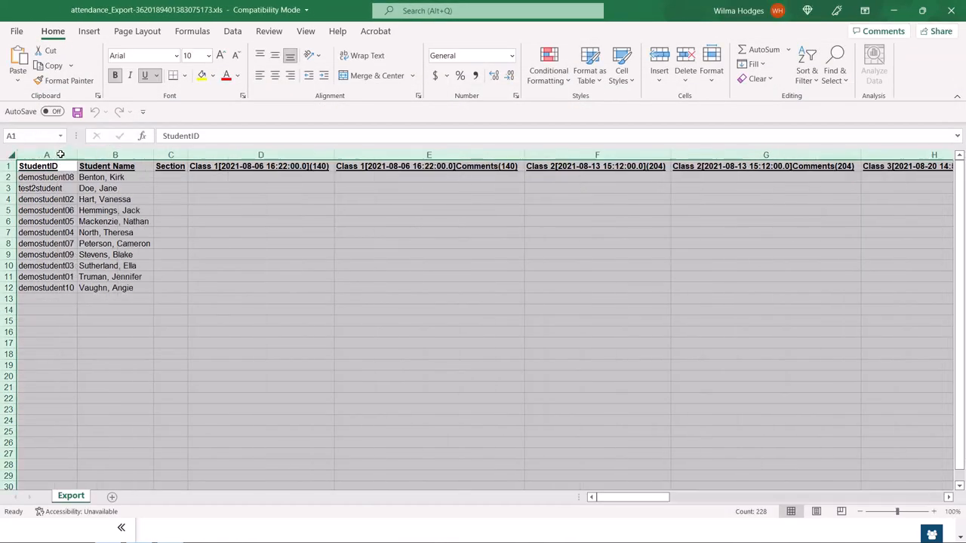
click(259, 309)
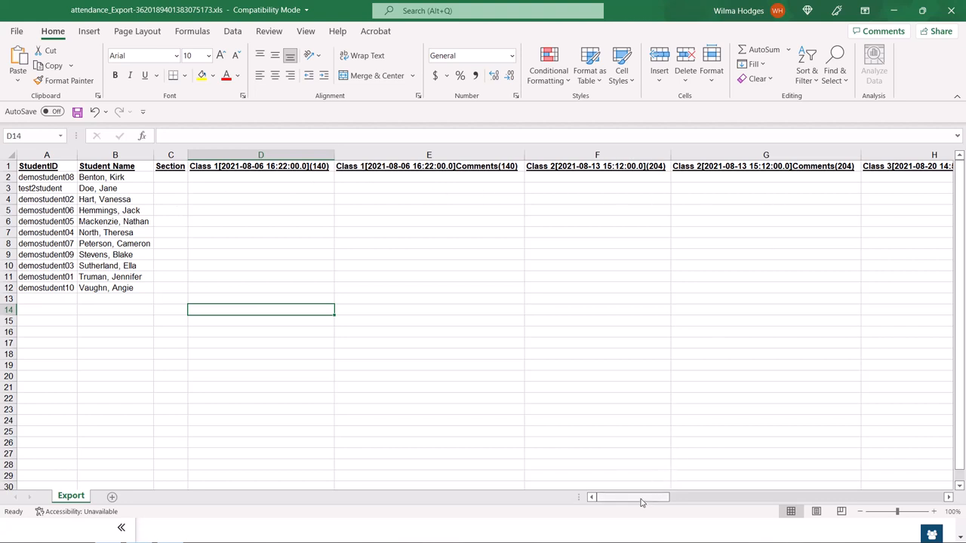
drag(641, 498, 757, 498)
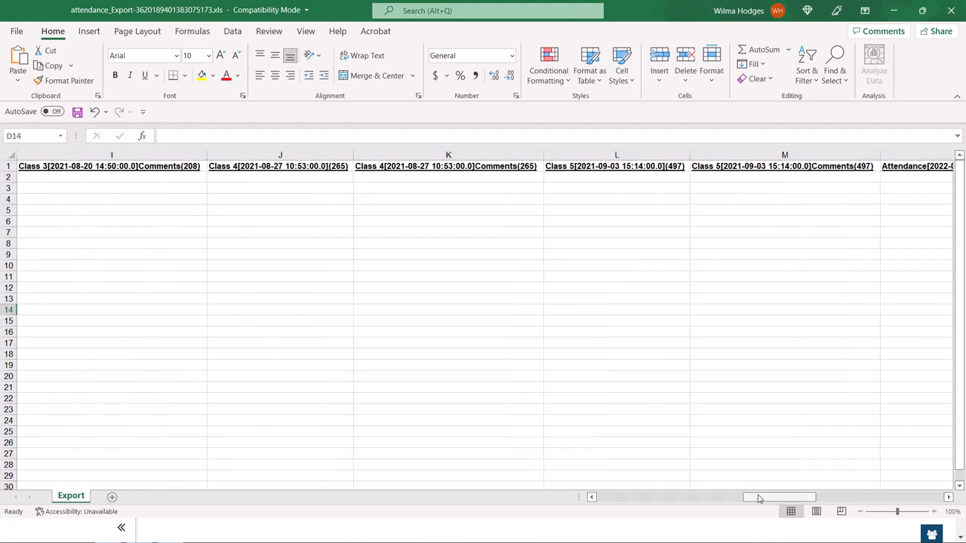
drag(779, 496, 890, 496)
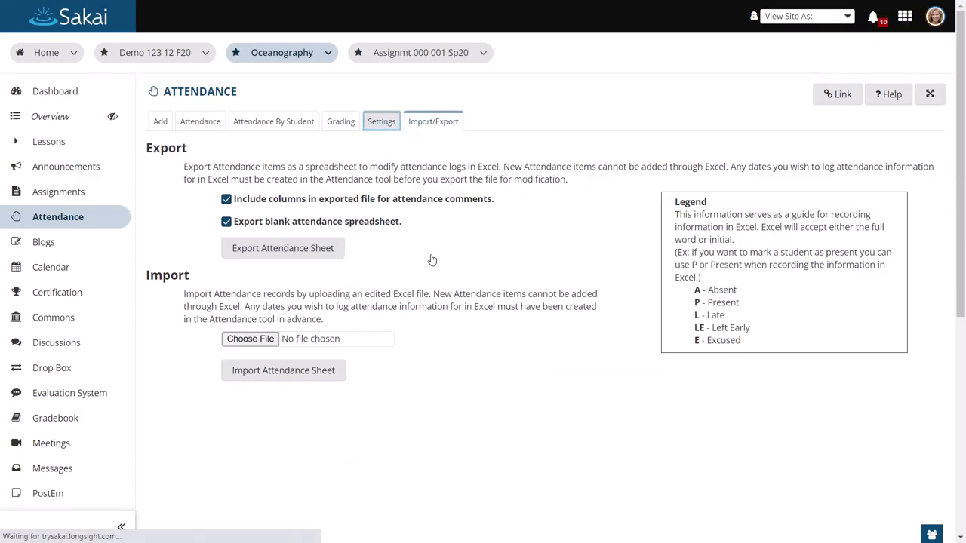
Step: View the Settings page listing the five statuses and the Edit Comment Settings option
click(381, 121)
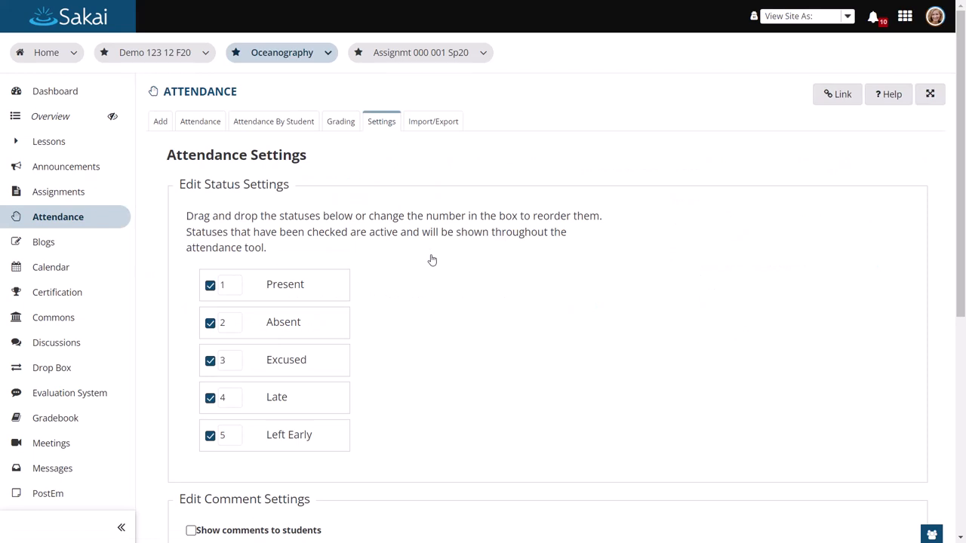
mouse_move(486, 317)
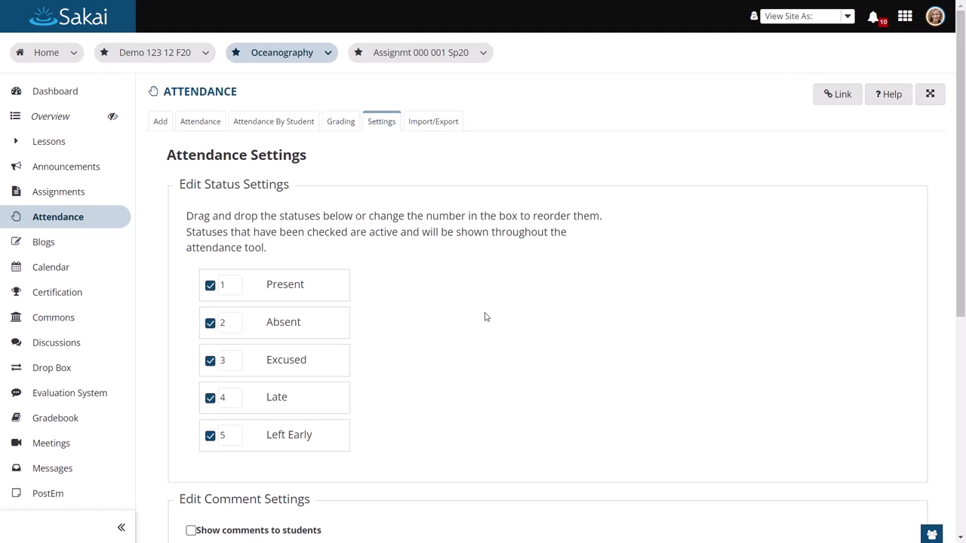
scroll(down, 3)
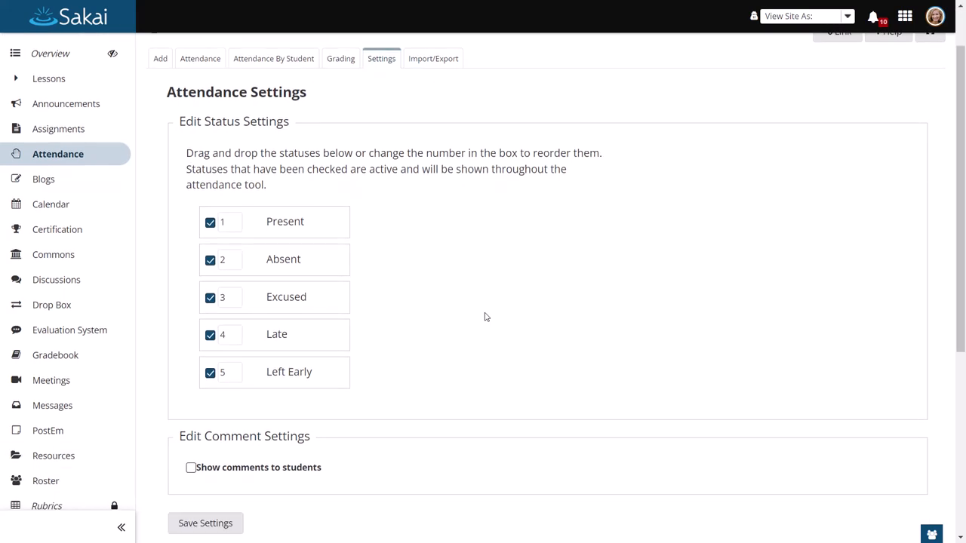
mouse_move(194, 477)
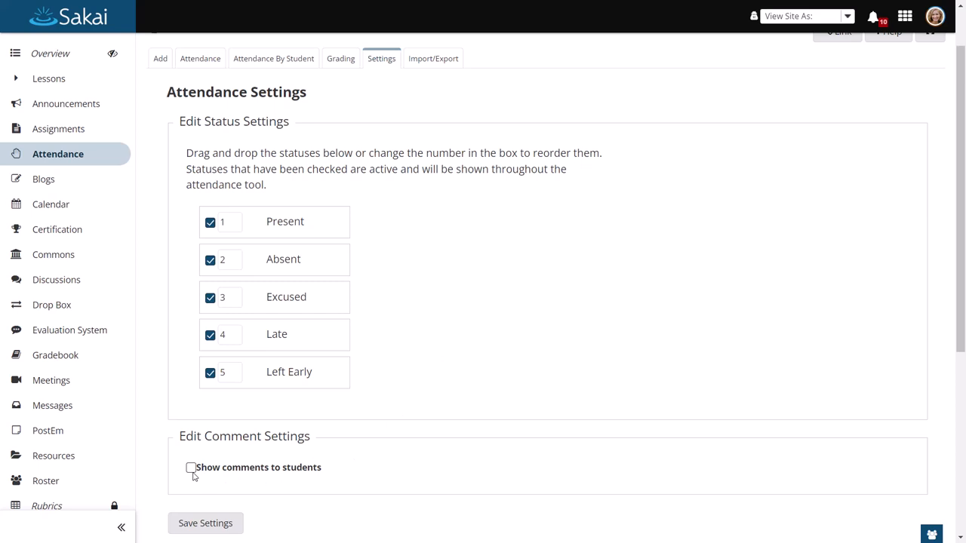
mouse_move(501, 414)
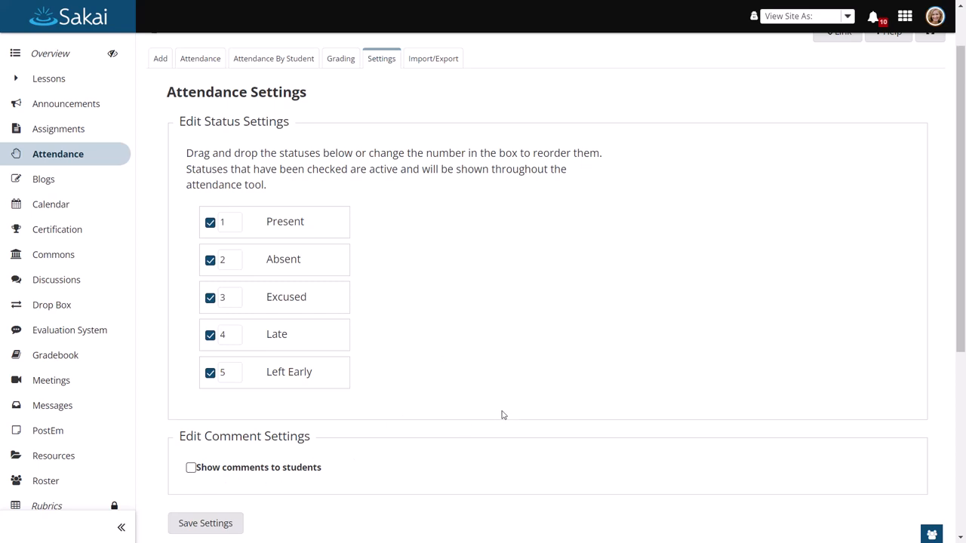